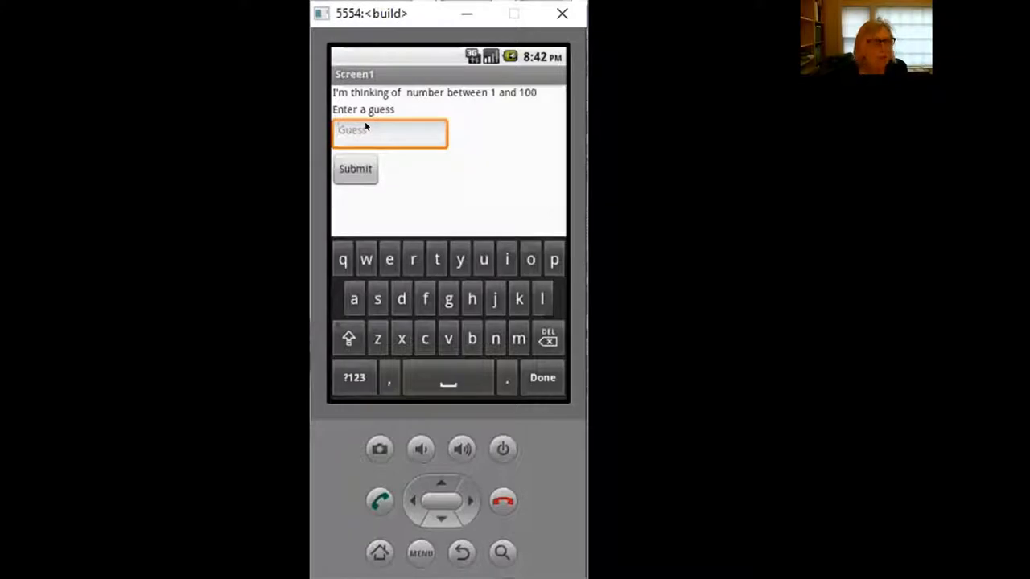
Step: Enter the guess '4o' in the Guess box and submit it
text(40)
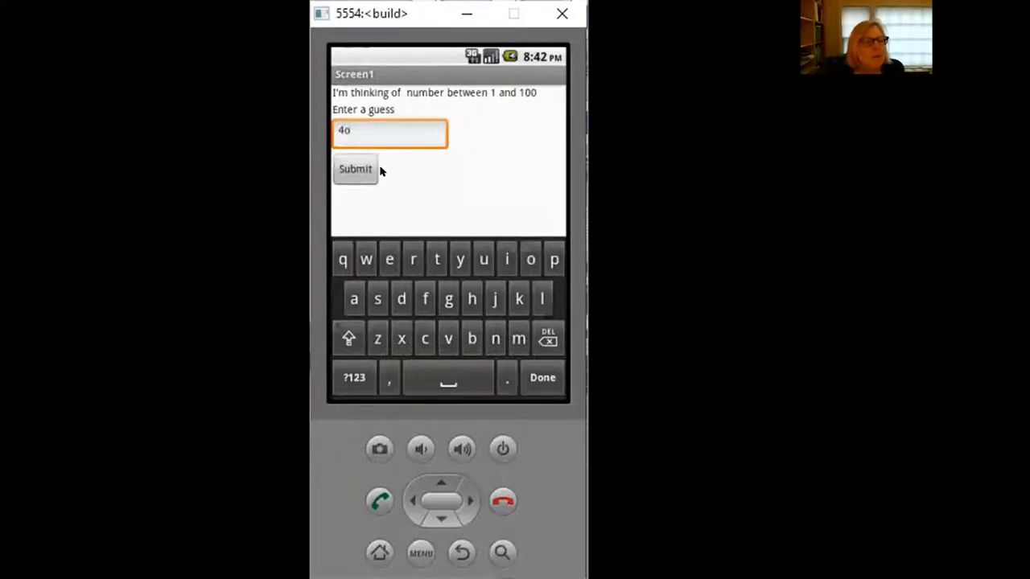
click(355, 169)
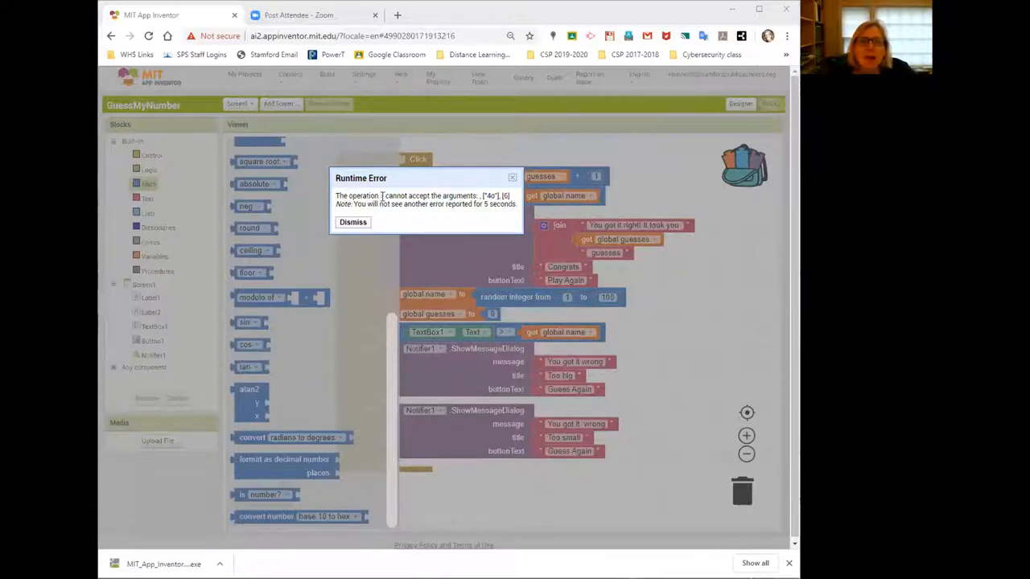
mouse_move(379, 196)
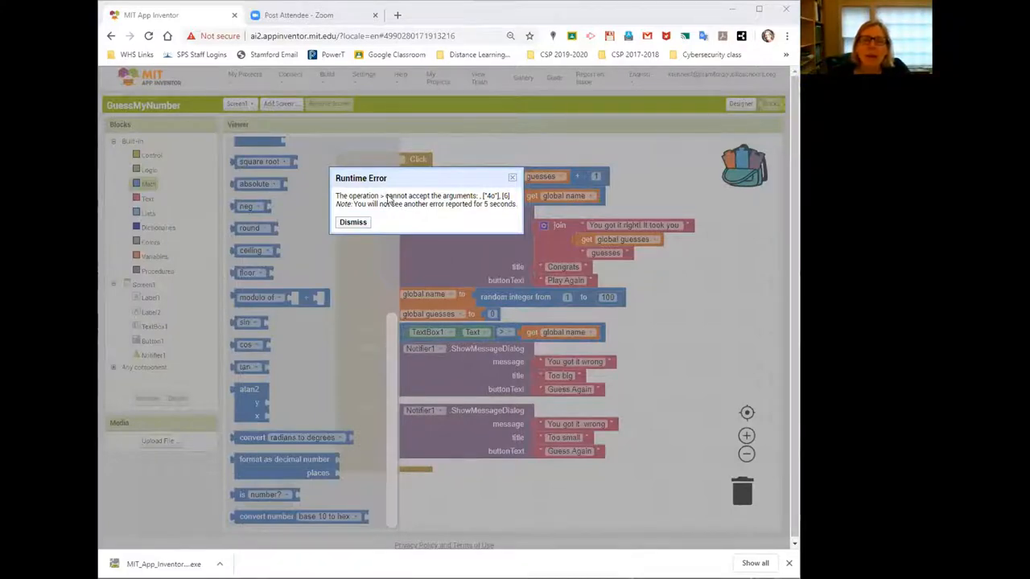
mouse_move(455, 195)
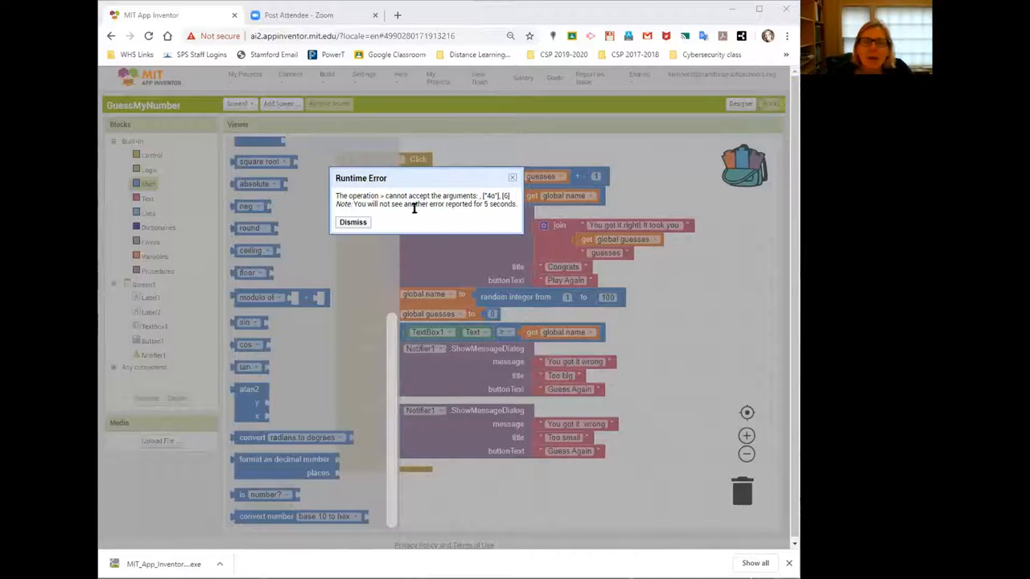
mouse_move(402, 214)
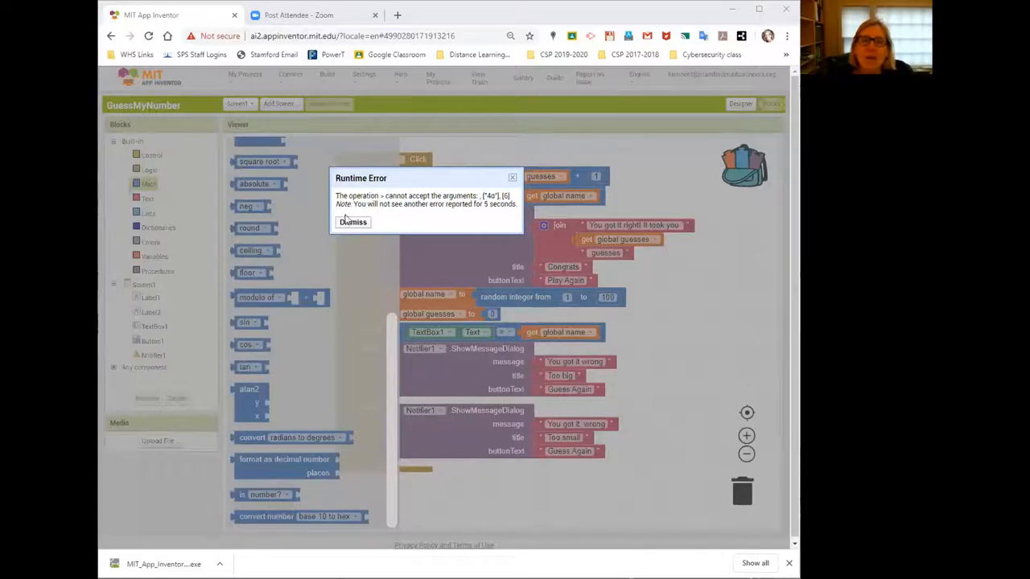
Step: Dismiss the Runtime Error dialog to reveal the Button1.Click blocks
click(353, 222)
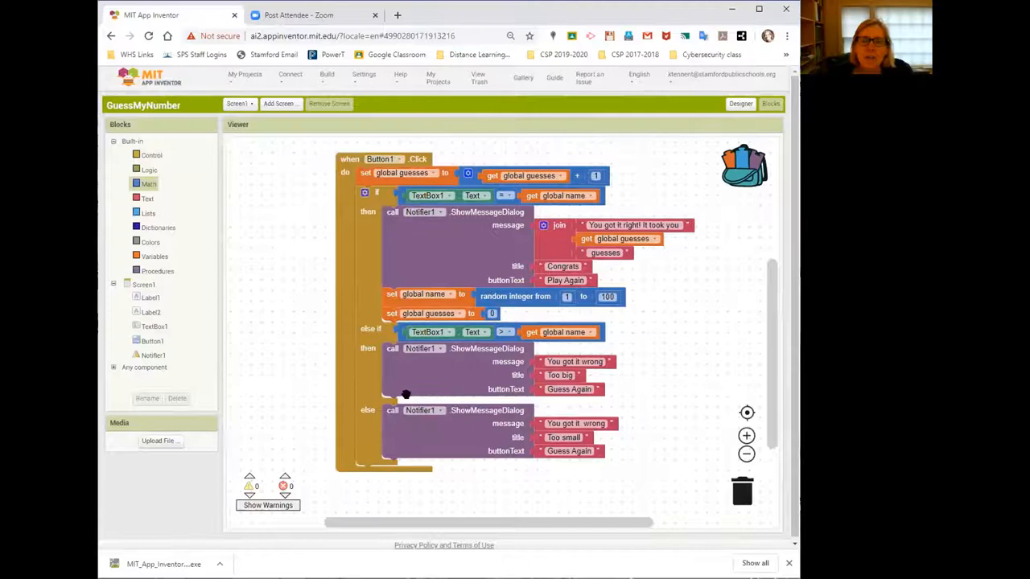
mouse_move(488, 352)
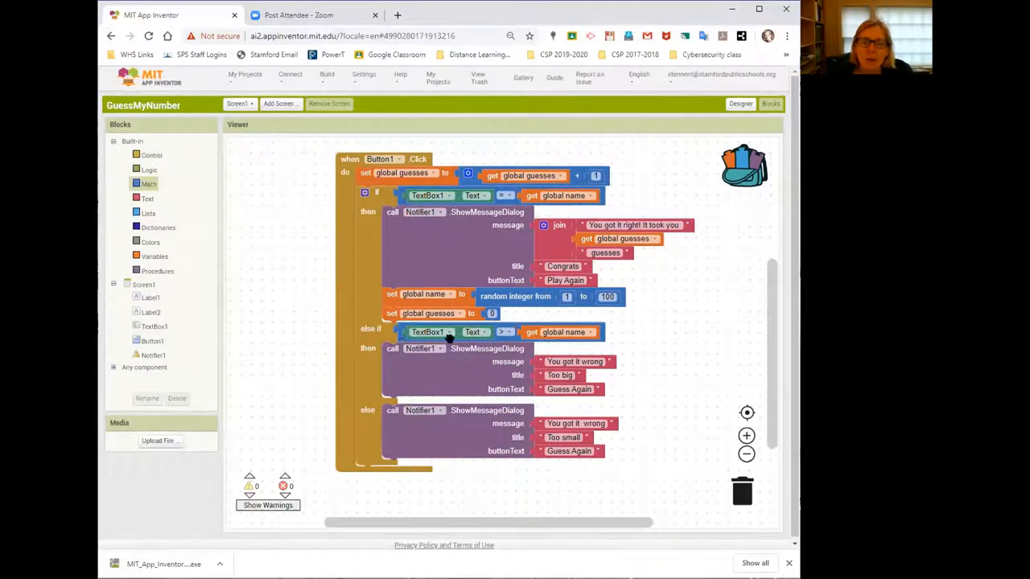
mouse_move(261, 219)
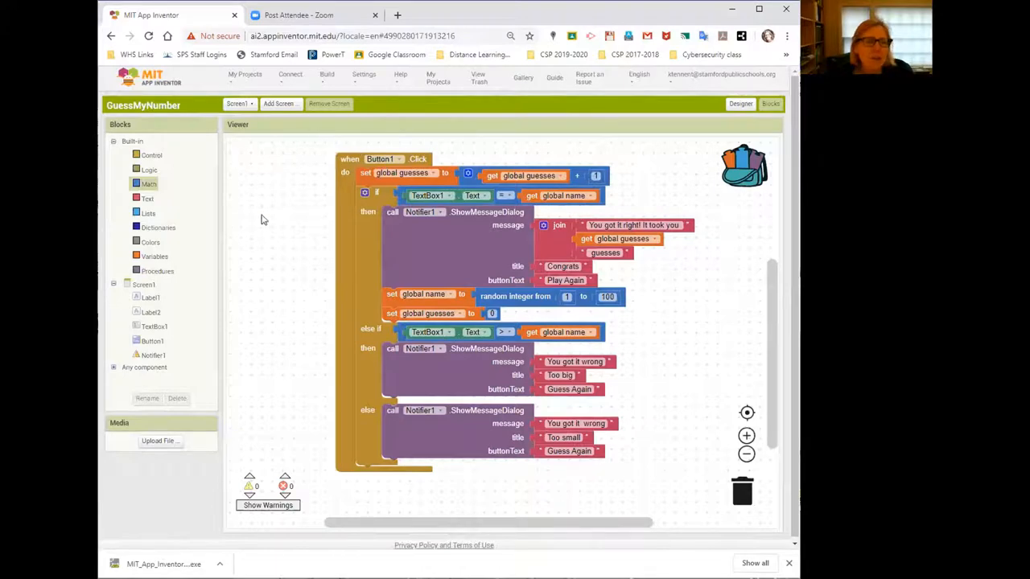
mouse_move(271, 259)
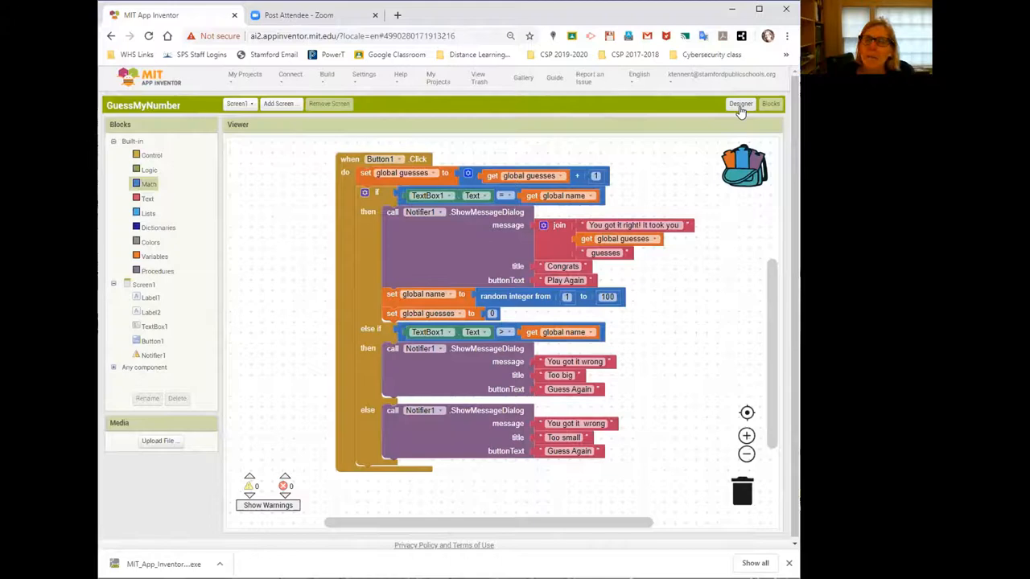
click(740, 104)
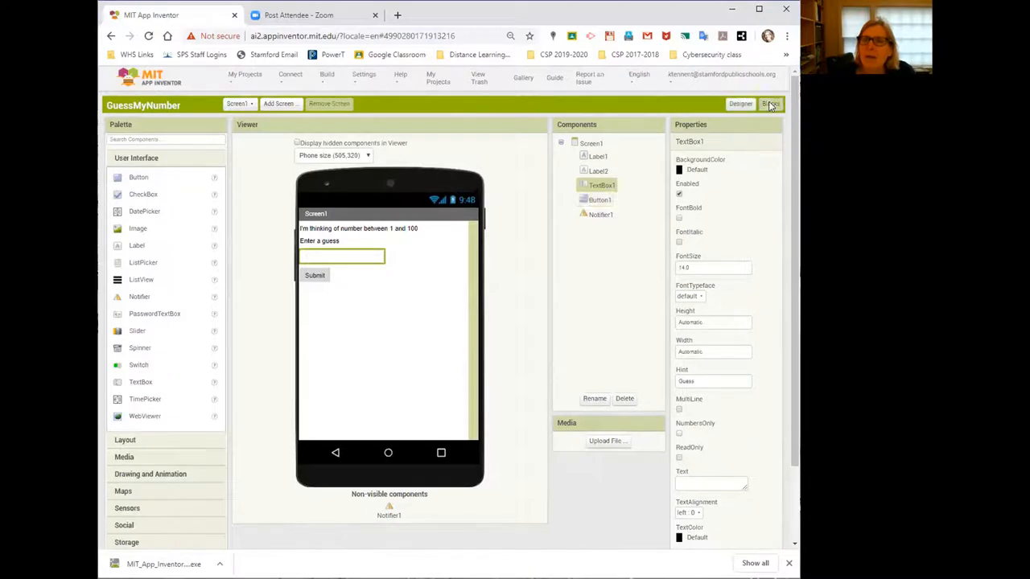
click(770, 103)
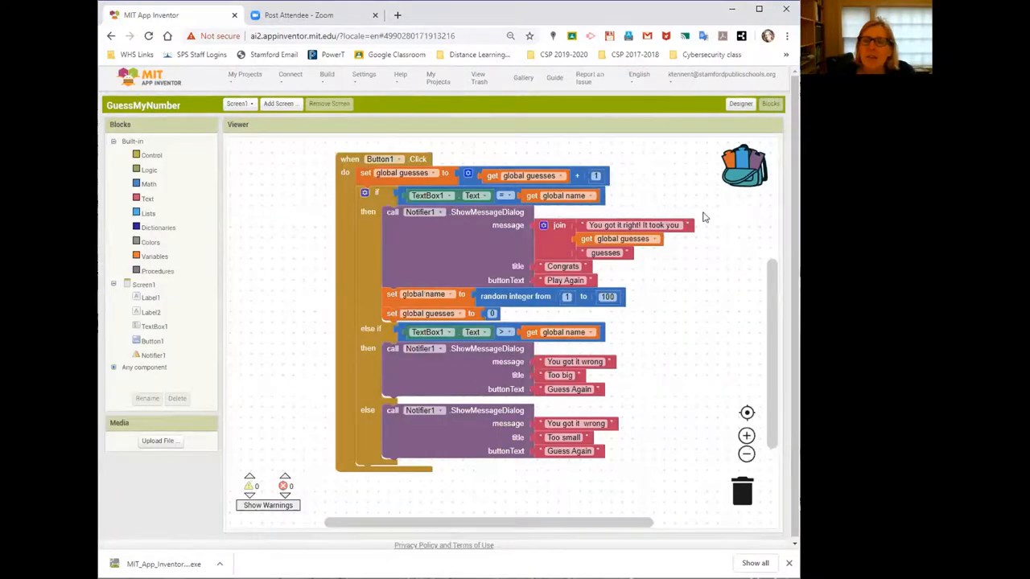
mouse_move(692, 381)
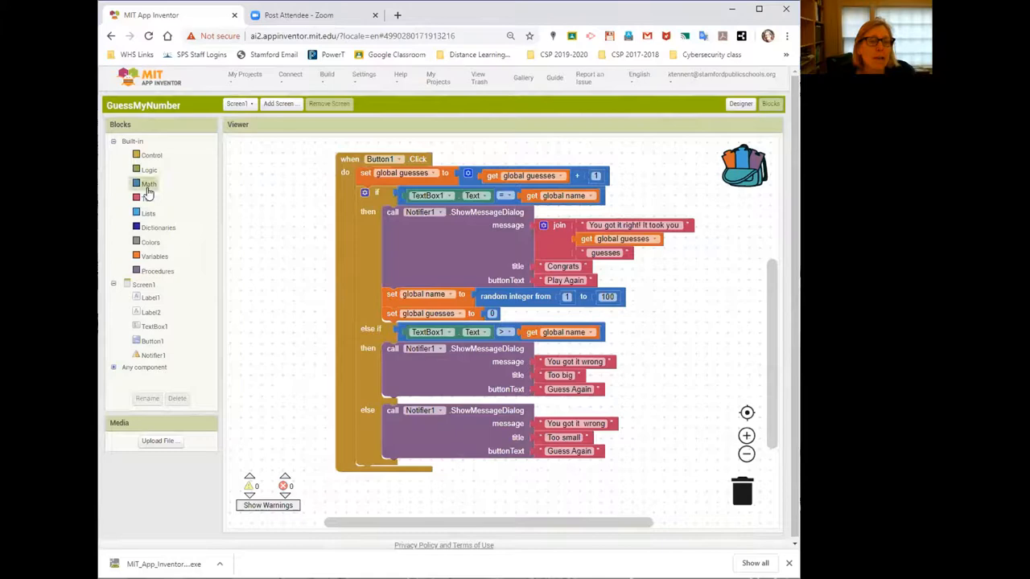
Step: Show the Math drawer listing blocks like round, modulo and is number?
click(149, 184)
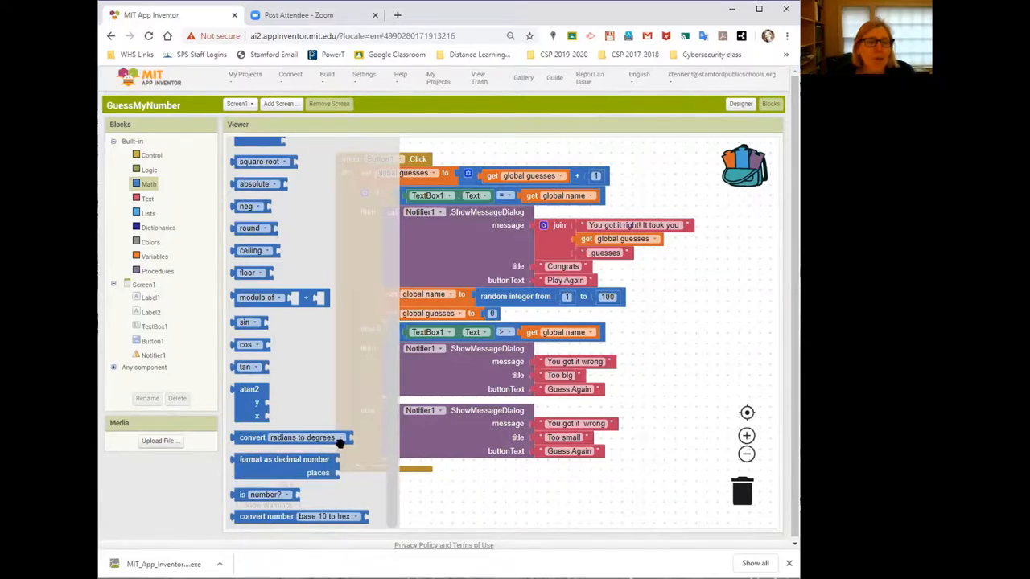
mouse_move(215, 213)
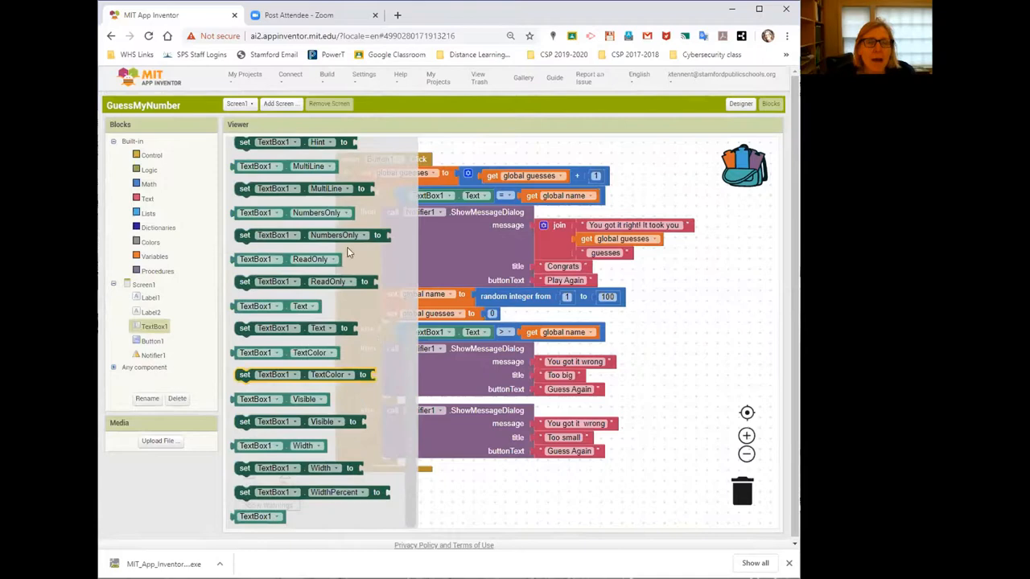
mouse_move(599, 165)
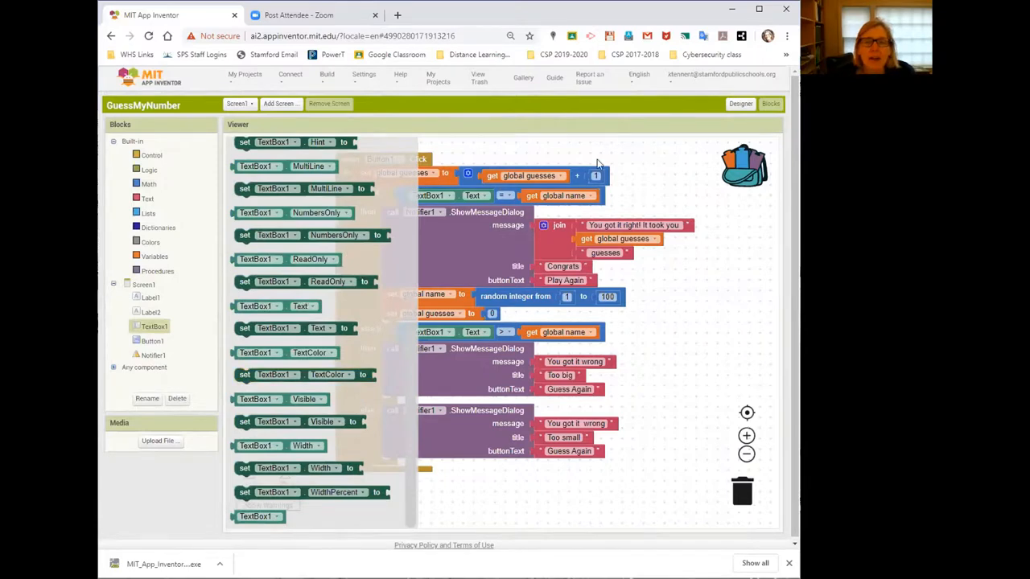